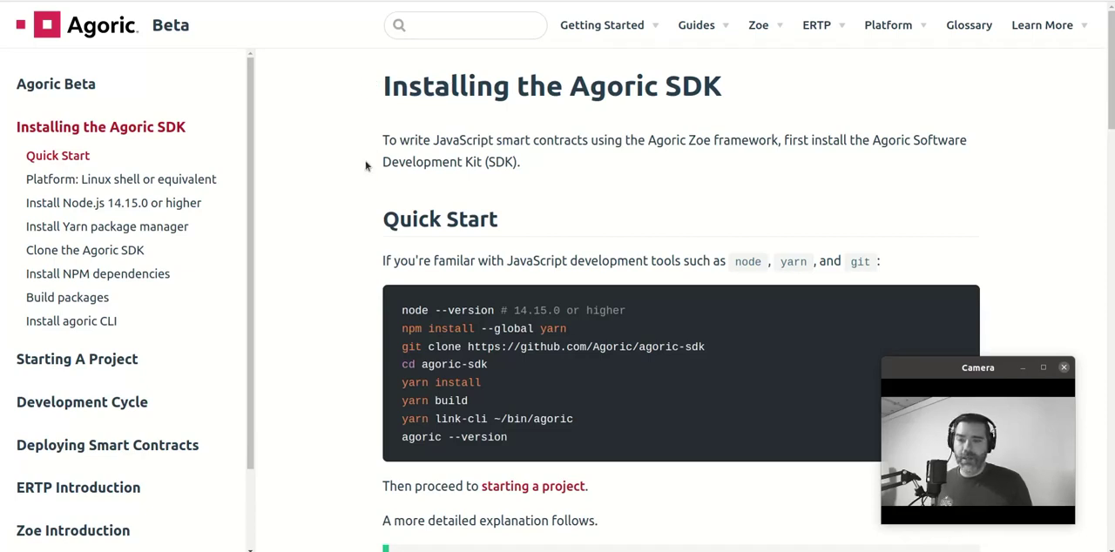
mouse_move(283, 22)
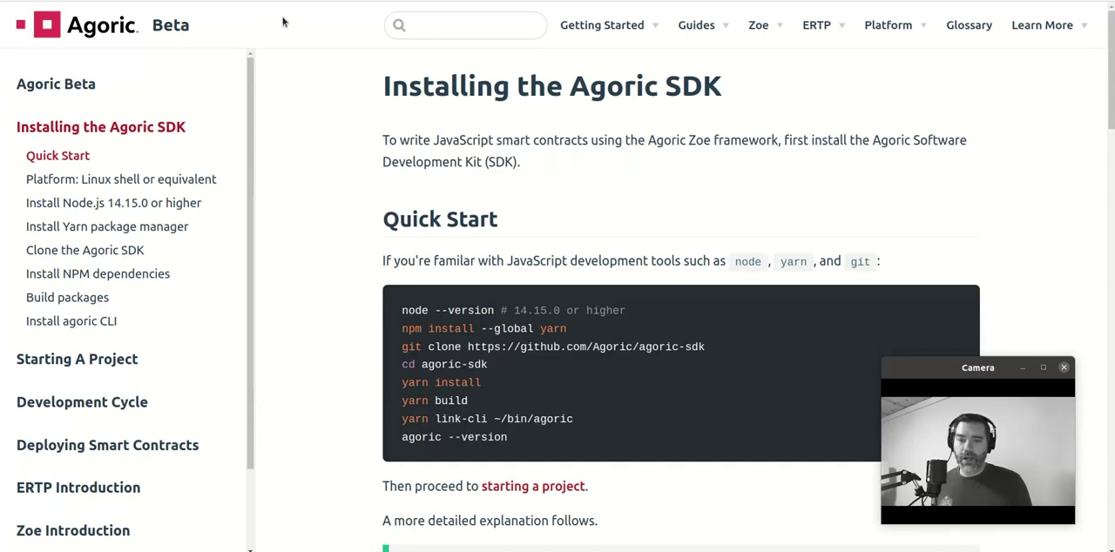
mouse_move(338, 242)
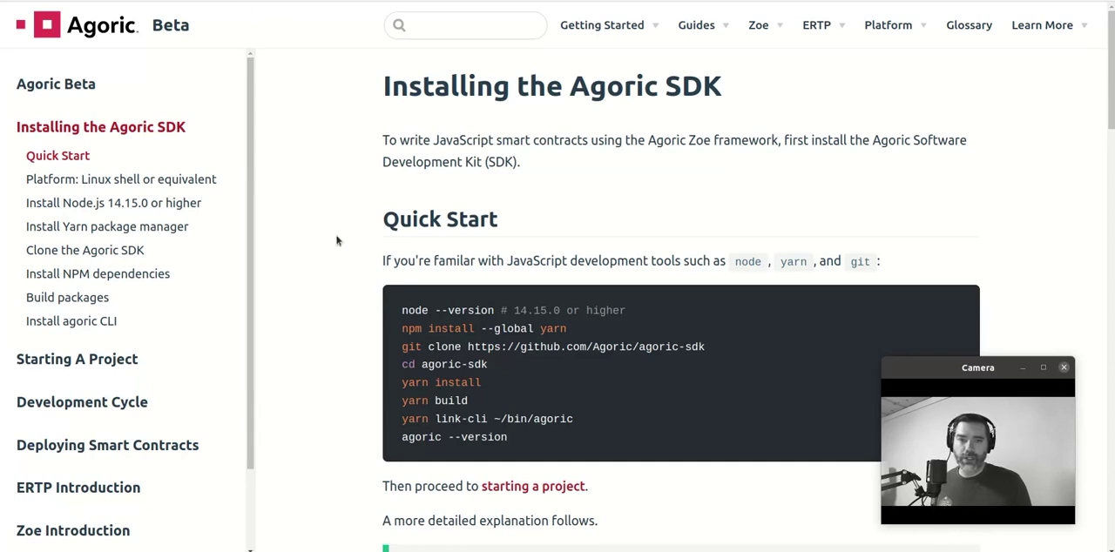
Export PATH to include /root/bin, then run apt-get update until package lists are read.
click(602, 24)
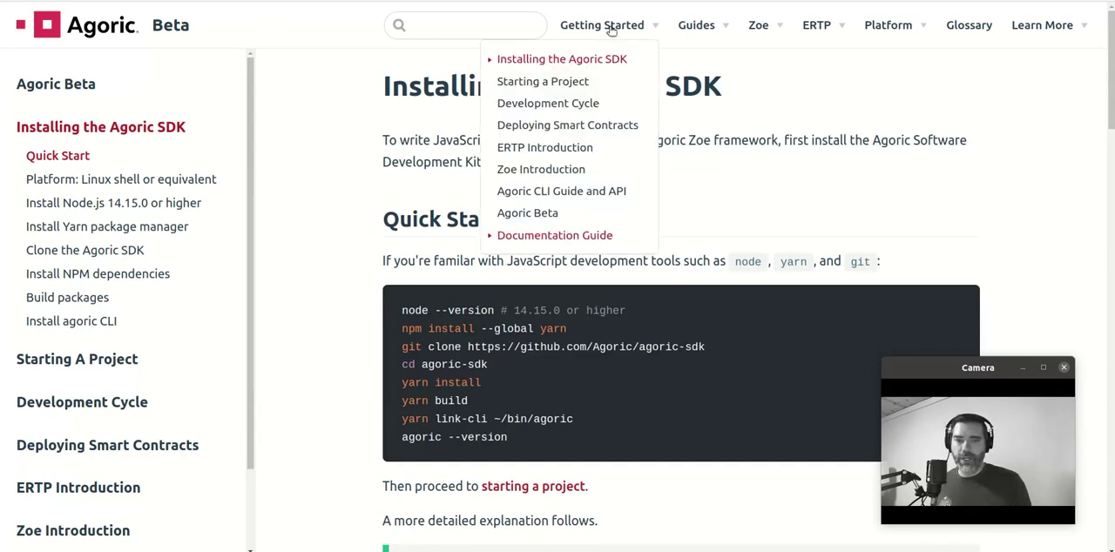
mouse_move(561, 58)
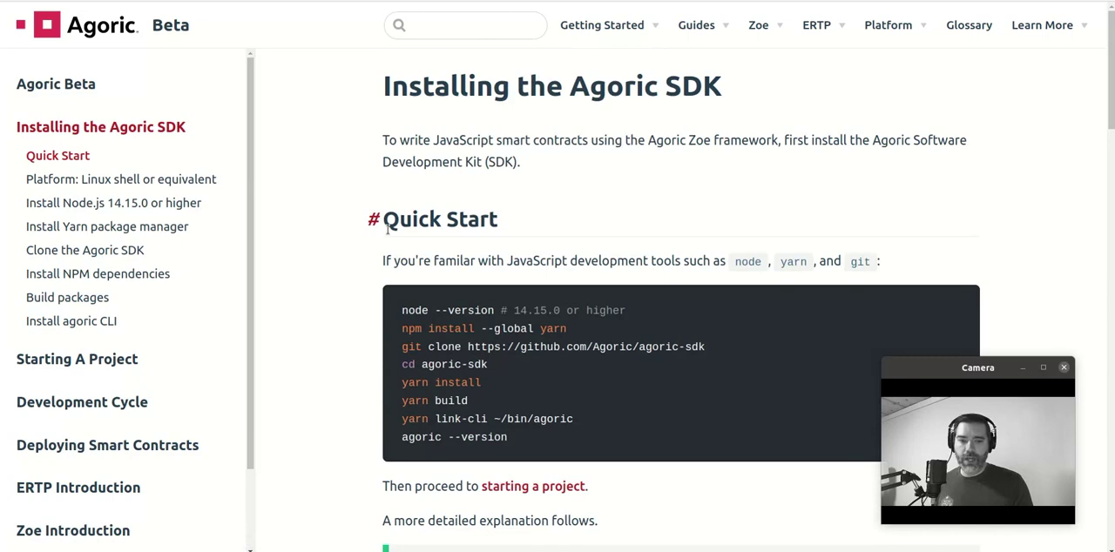
scroll(down, 3)
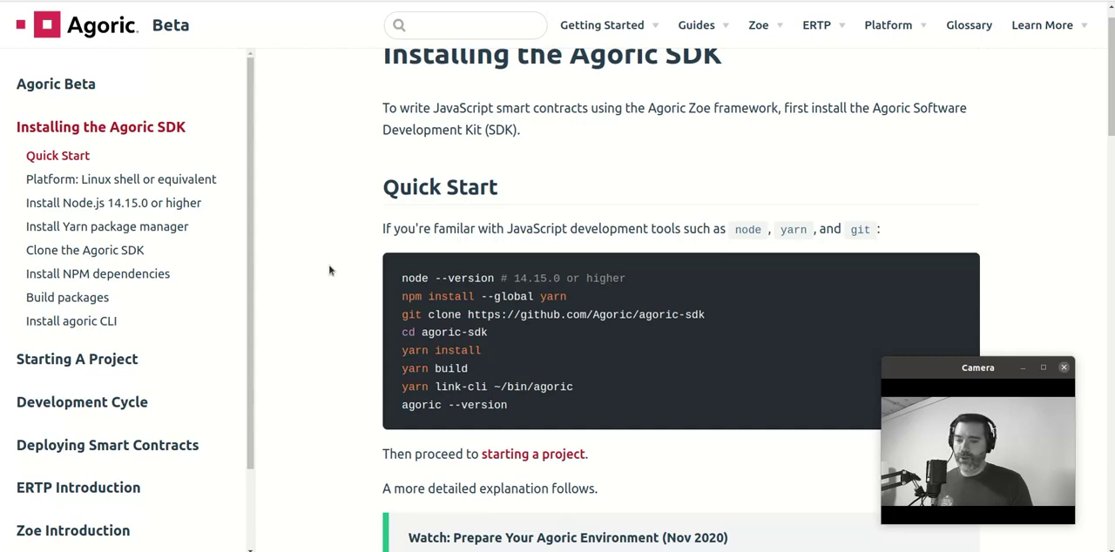
mouse_move(259, 275)
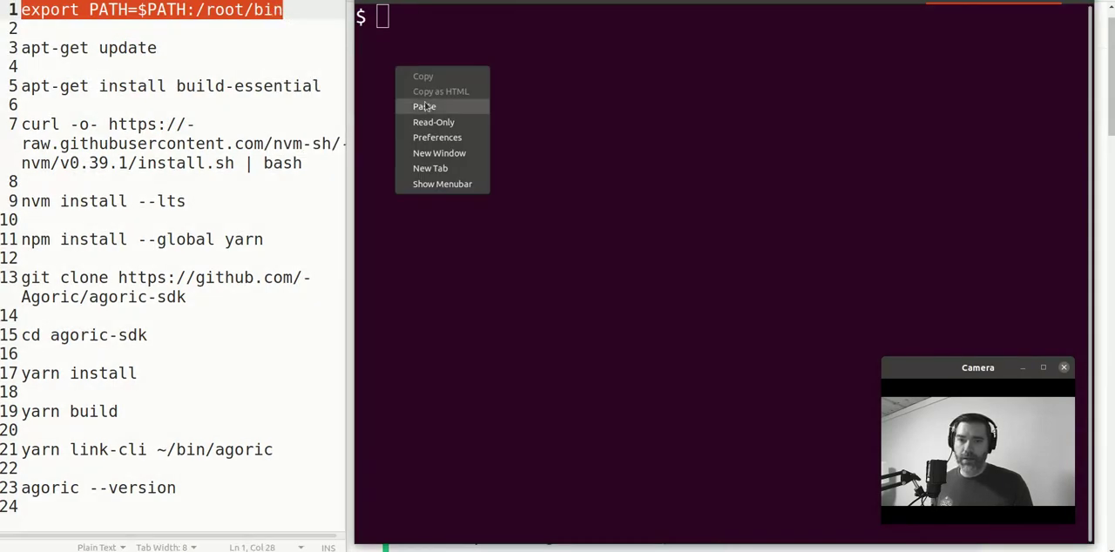
click(424, 106)
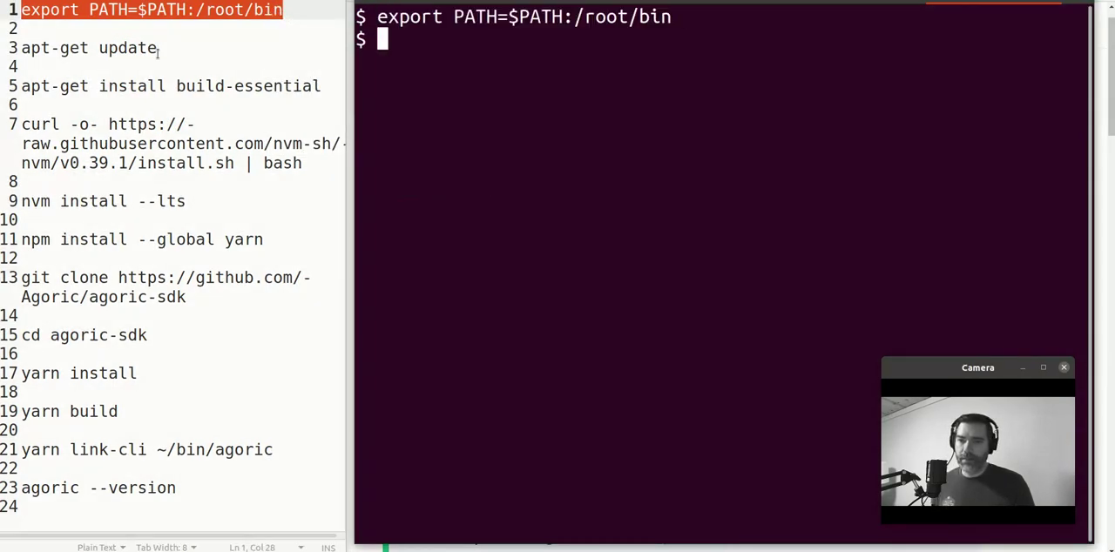
right_click(87, 47)
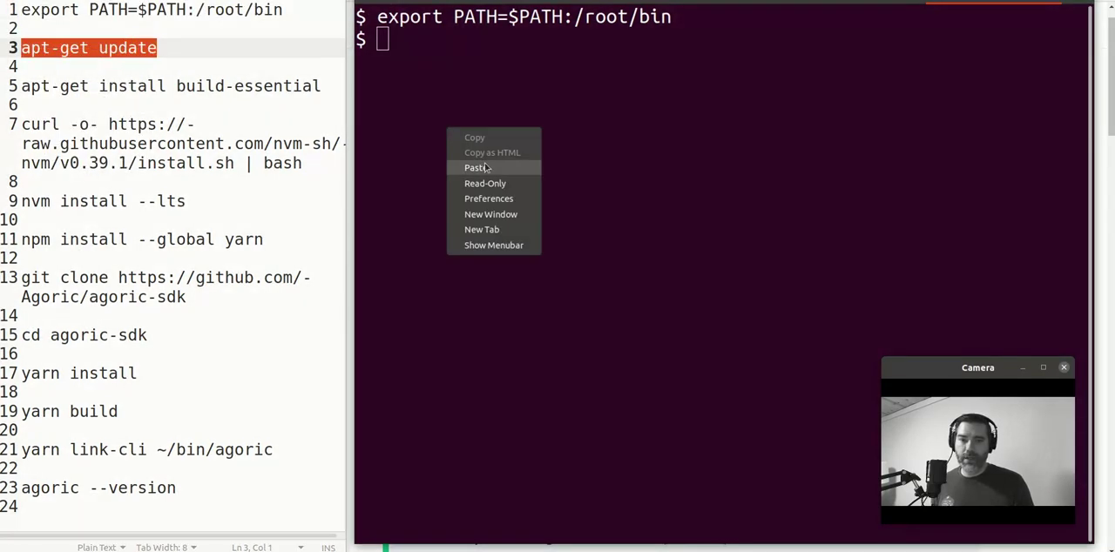
click(477, 168)
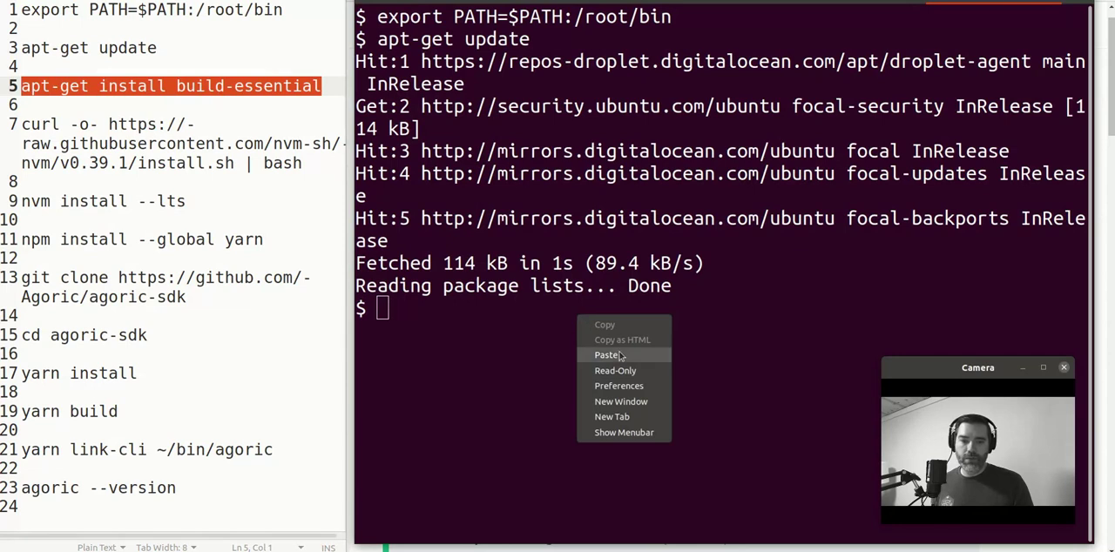
Install build-essential with apt-get and run the curl nvm install script.
click(607, 355)
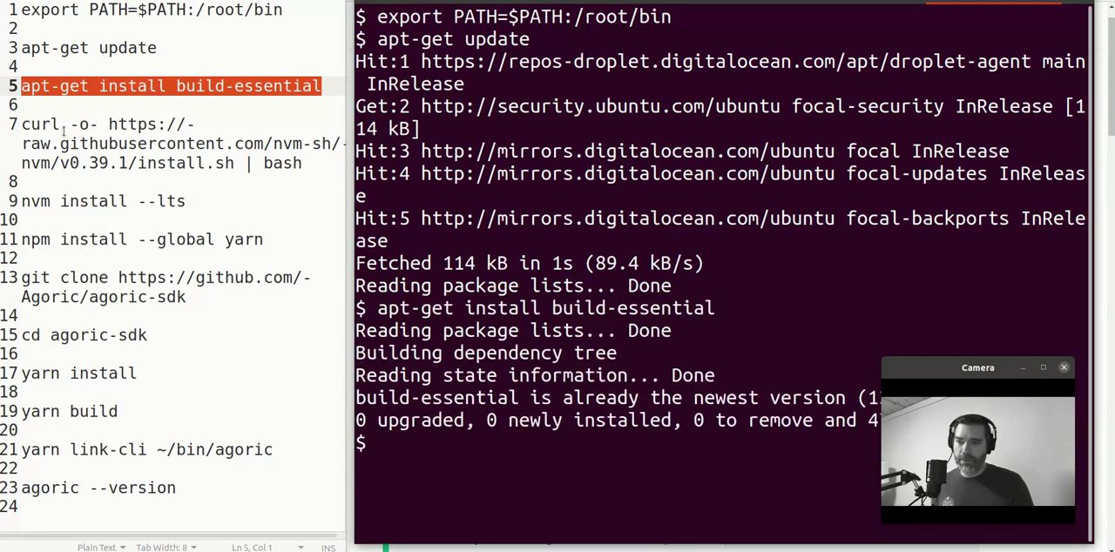
click(130, 144)
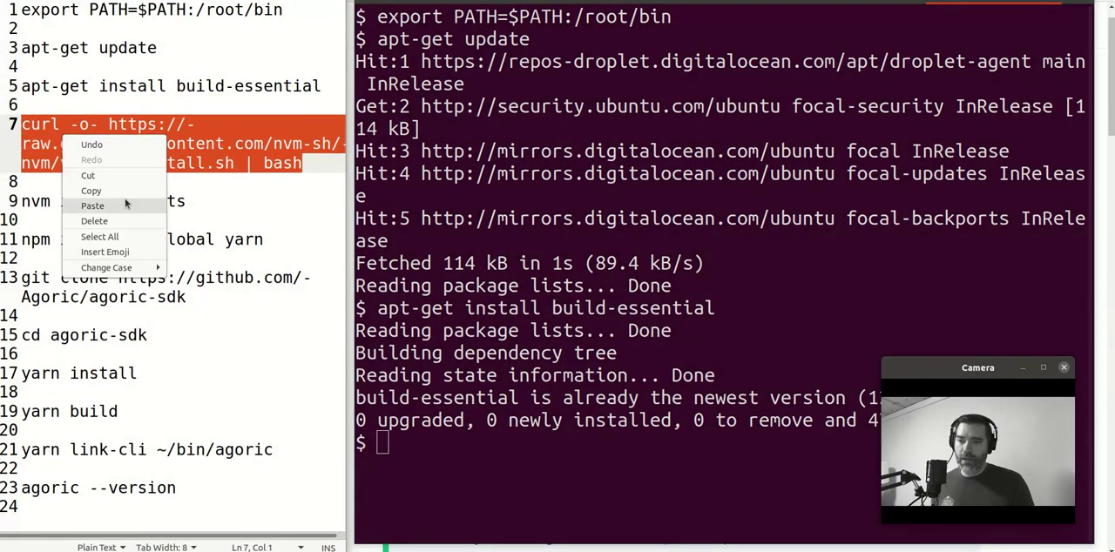
right_click(505, 375)
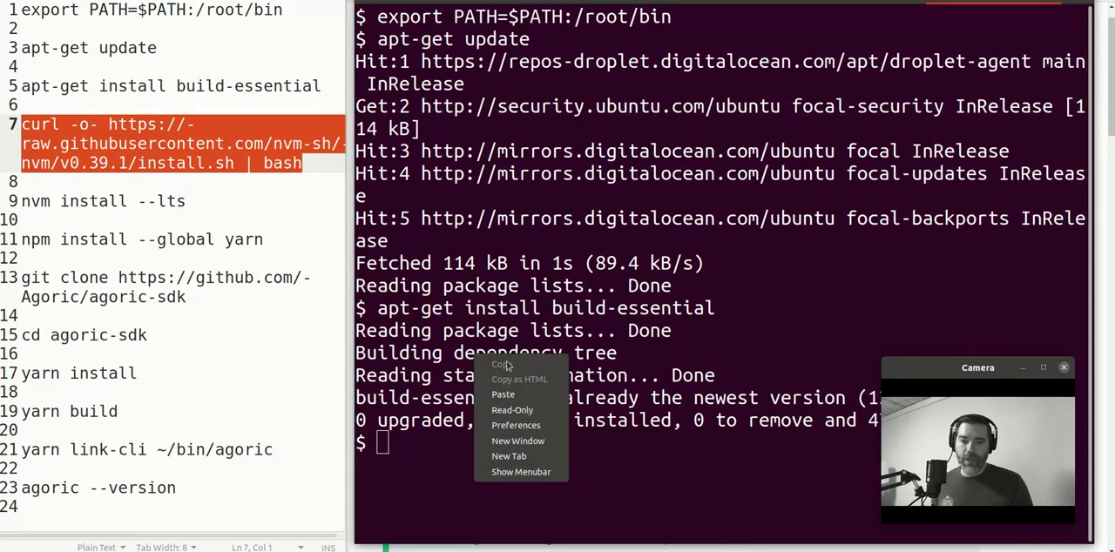
click(502, 394)
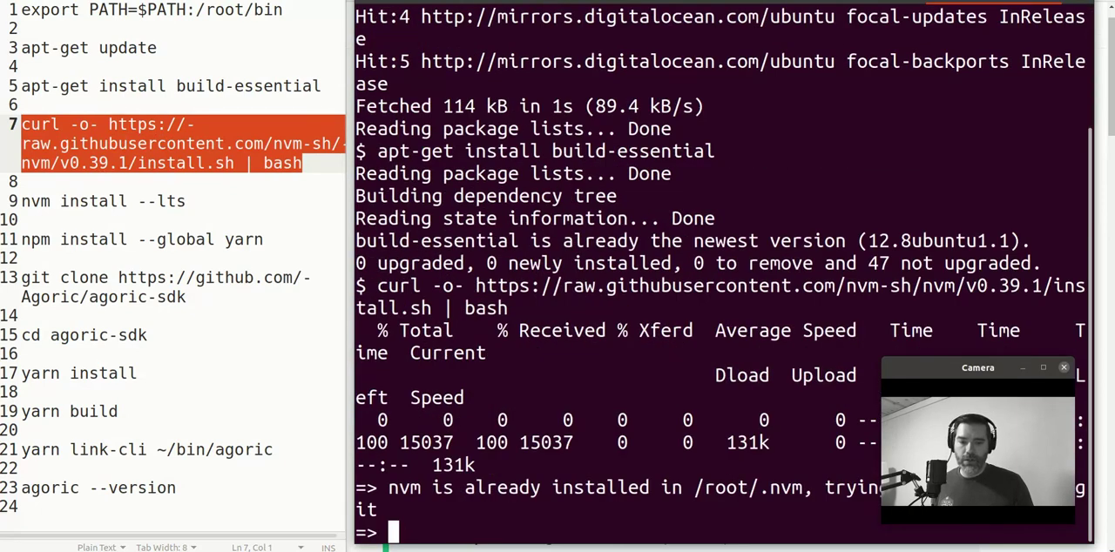
Run the NVM_DIR export lines to load nvm into the current shell.
scroll(down, 3)
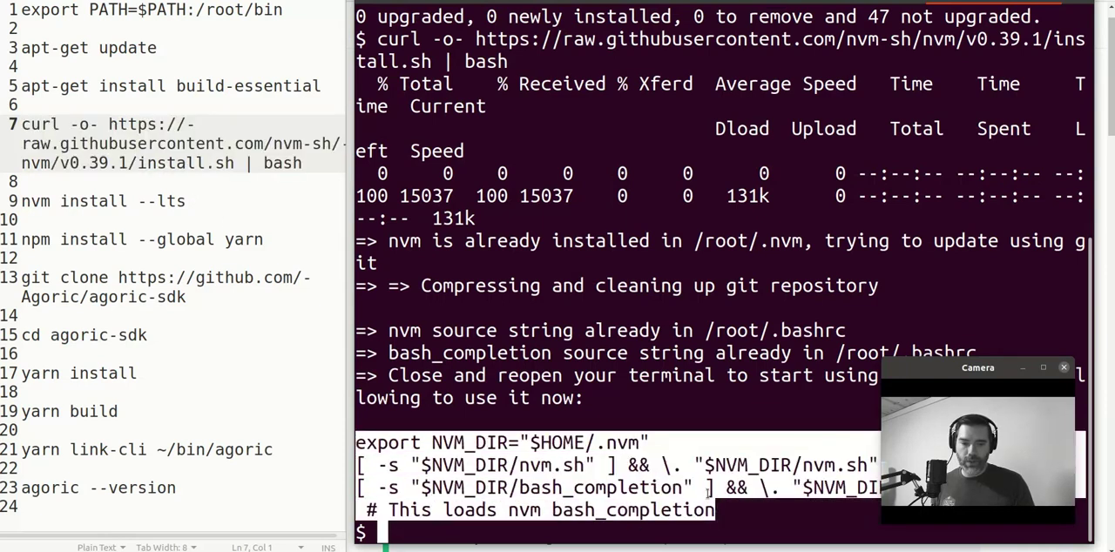
right_click(732, 382)
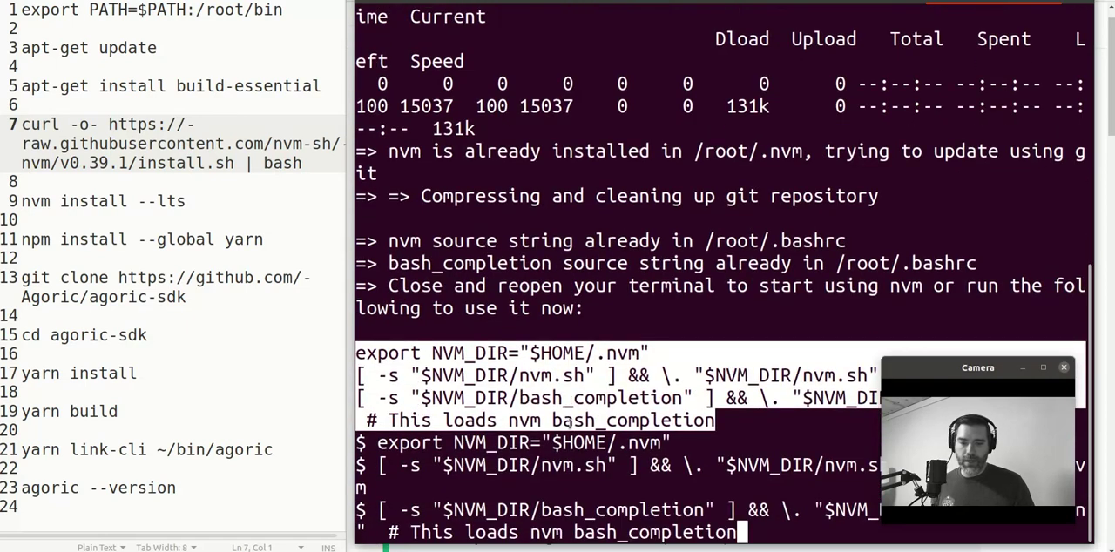
scroll(down, 3)
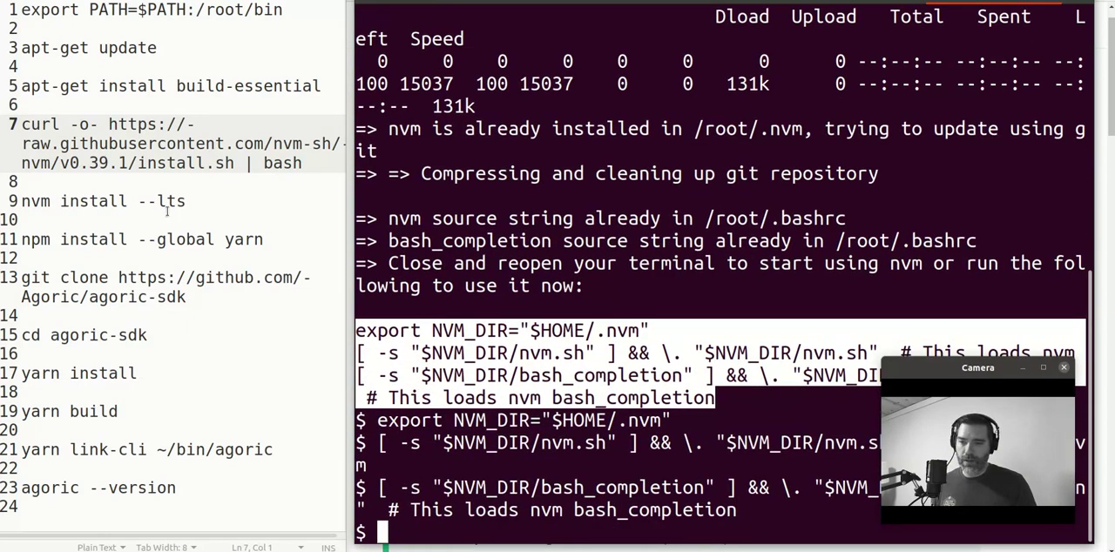
Run 'nvm install --lts' for Node v16.15.0, then 'npm install --global yarn'.
double_click(103, 201)
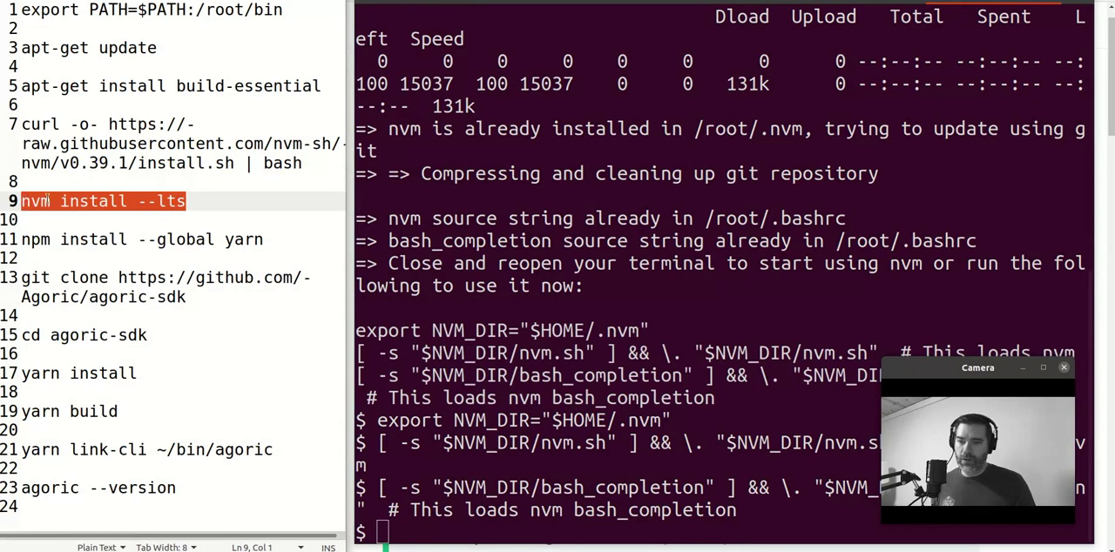
right_click(623, 401)
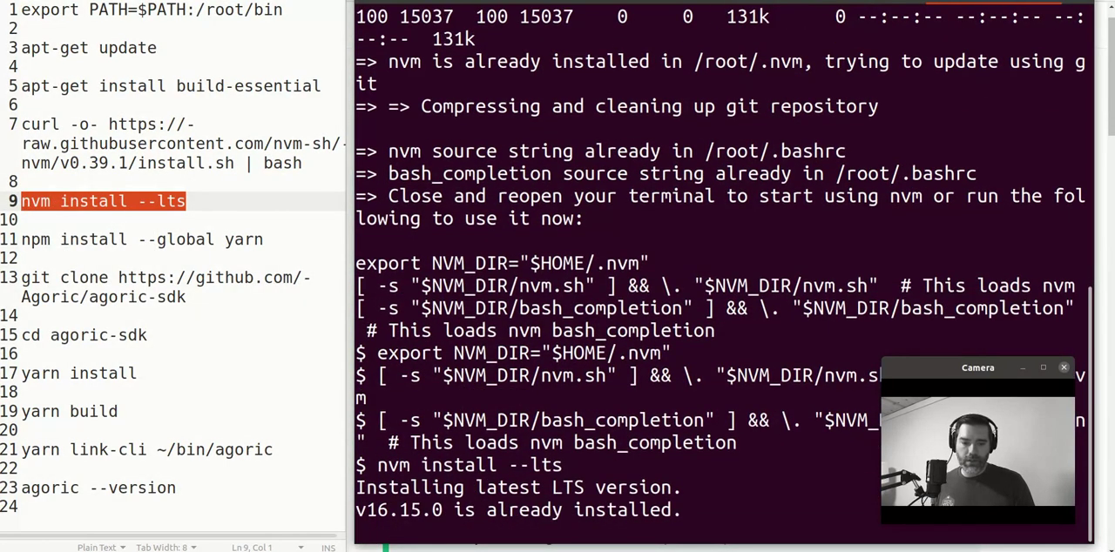
scroll(down, 3)
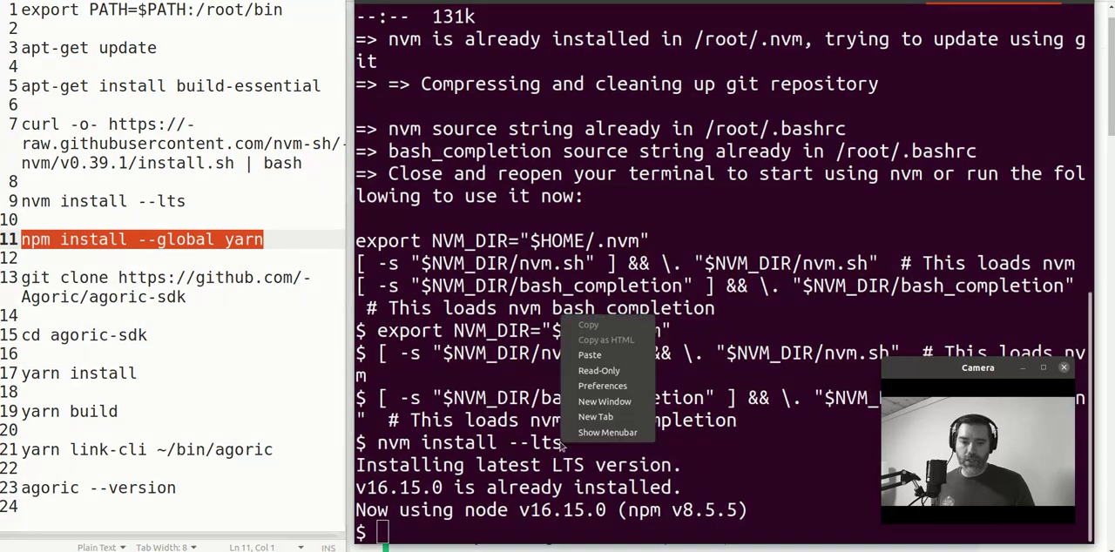
click(590, 355)
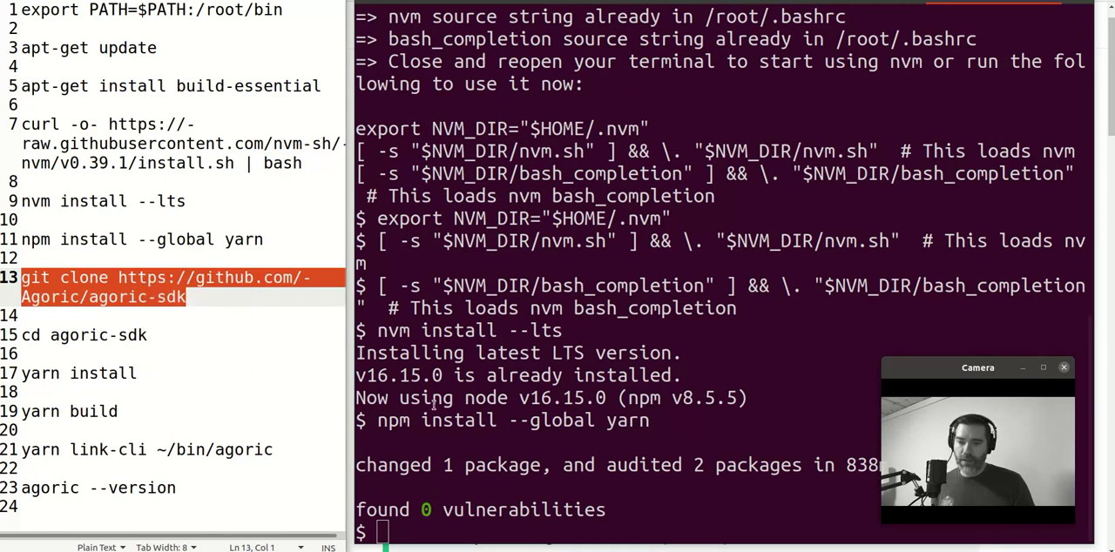
text(git clone https://github.com/Agoric/agoric-sdk)
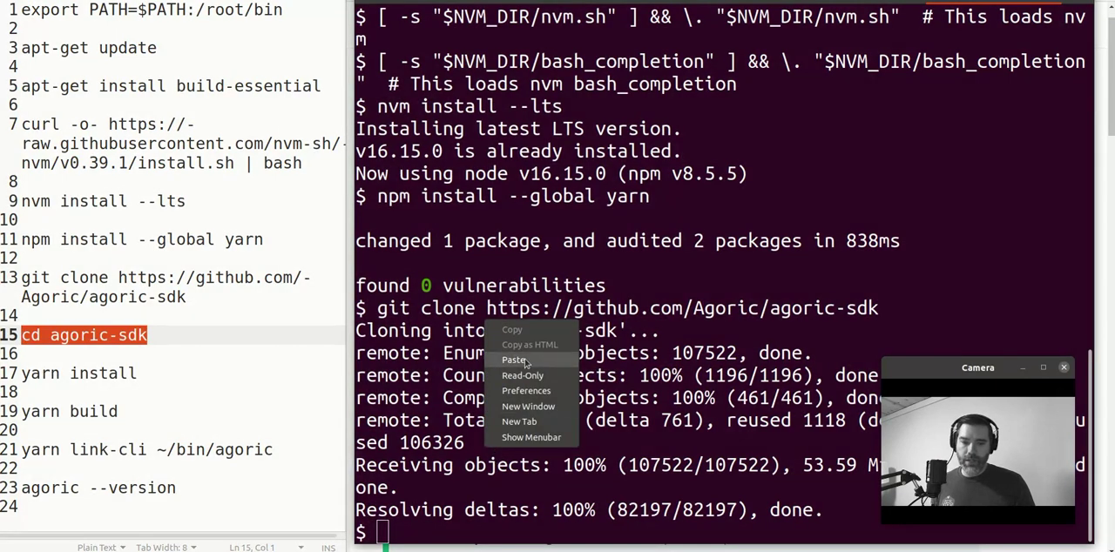
click(515, 359)
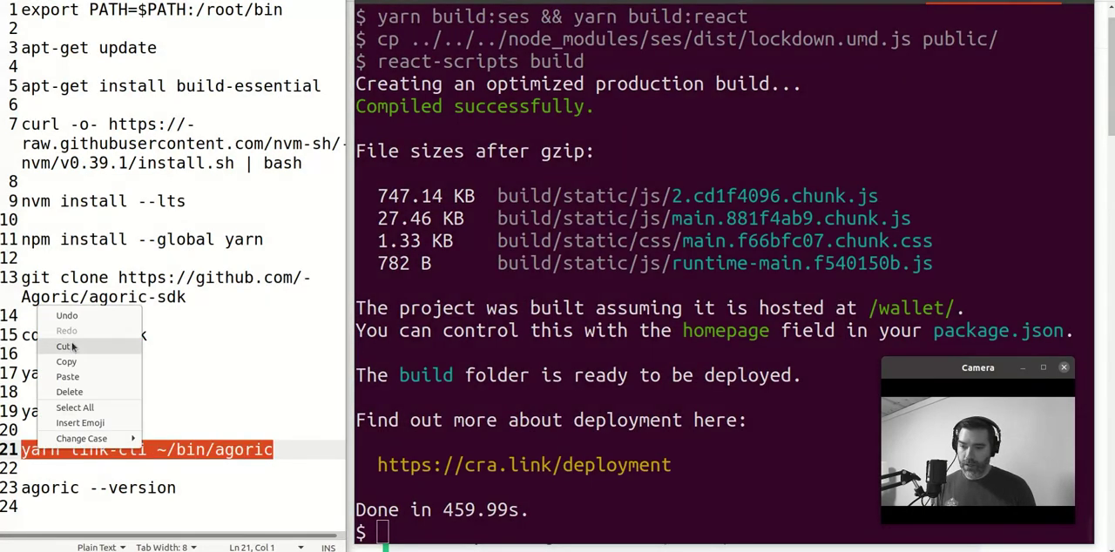
mouse_move(66, 361)
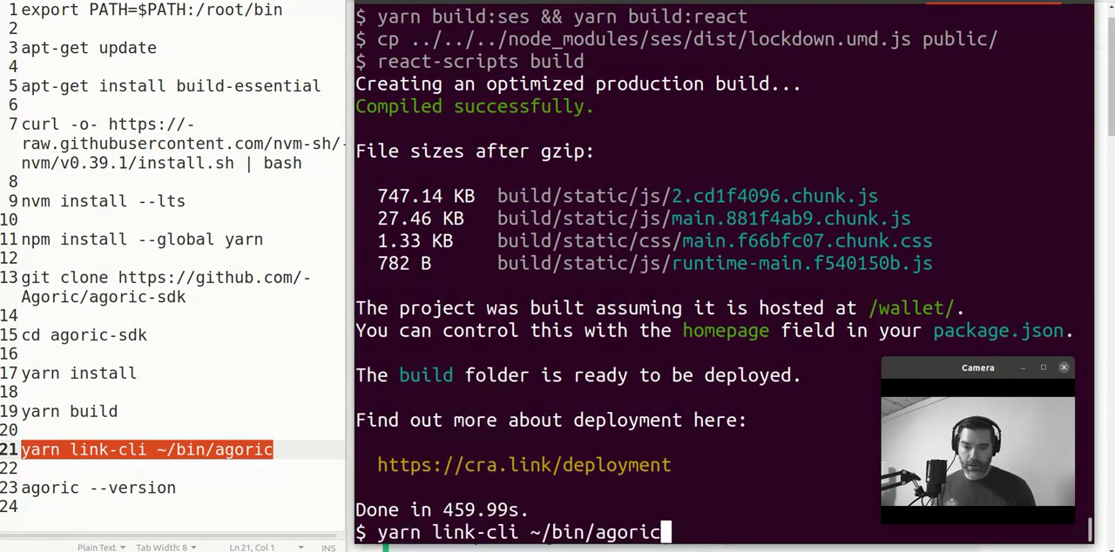
Run 'yarn link-cli ~/bin/agoric', then run 'agoric --version'.
key(Return)
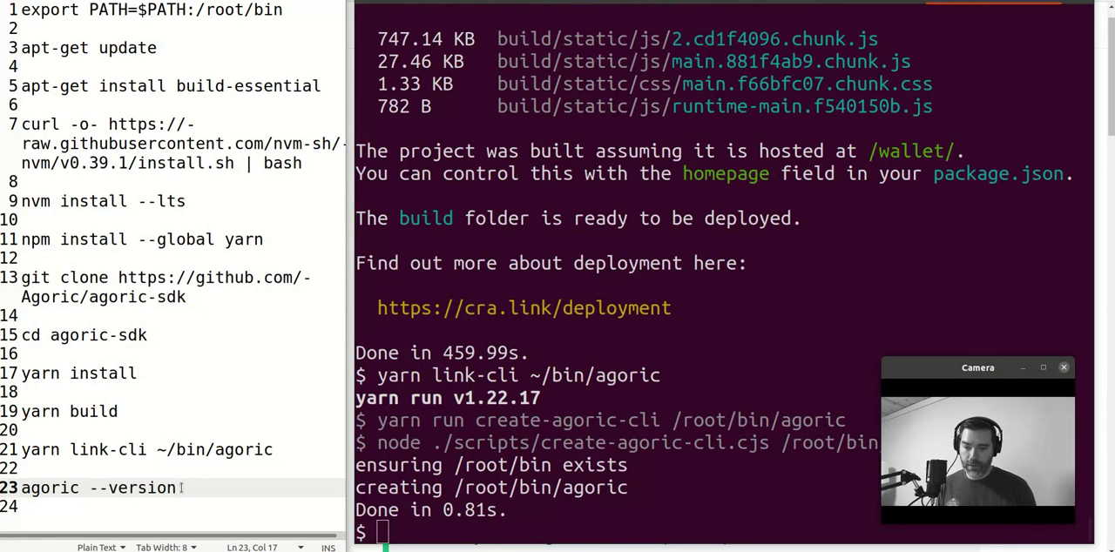
right_click(96, 488)
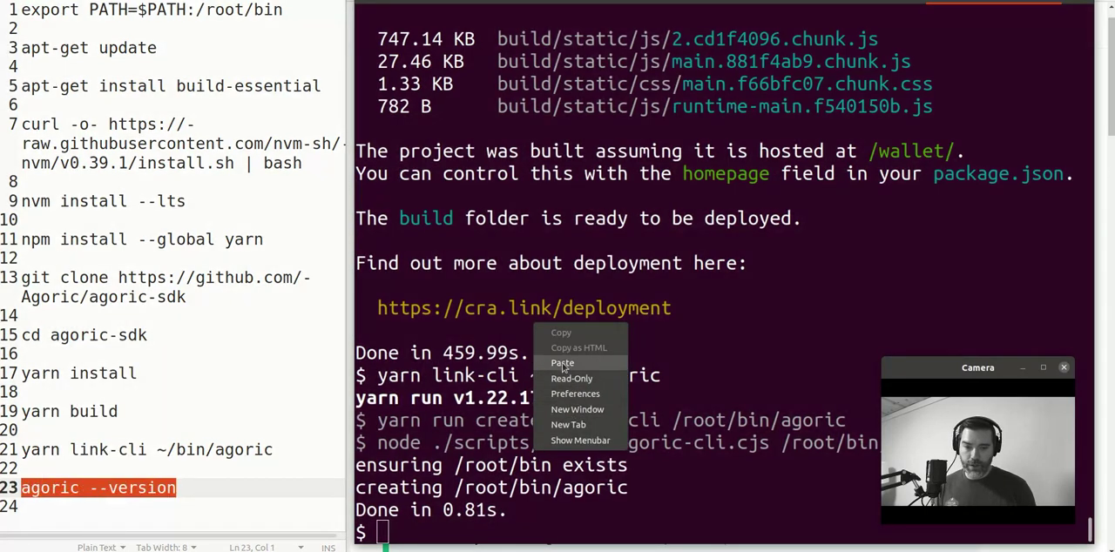
click(562, 363)
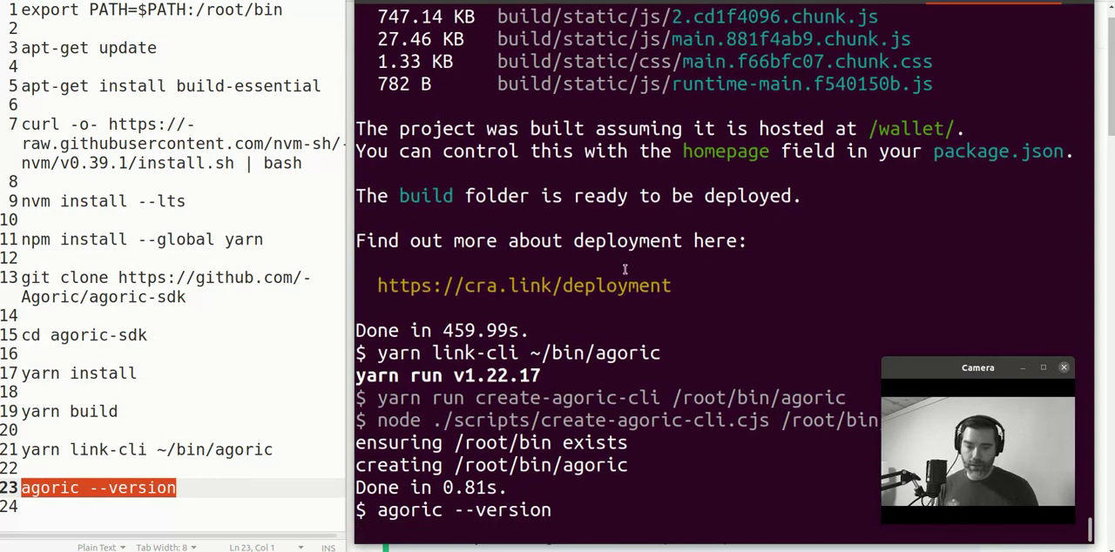
key(Return)
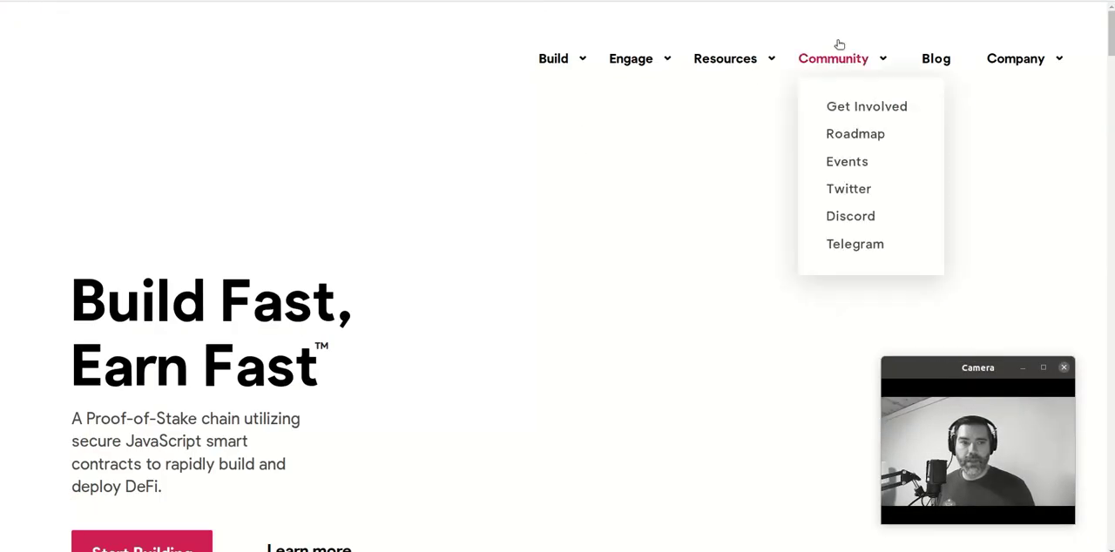
mouse_move(848, 190)
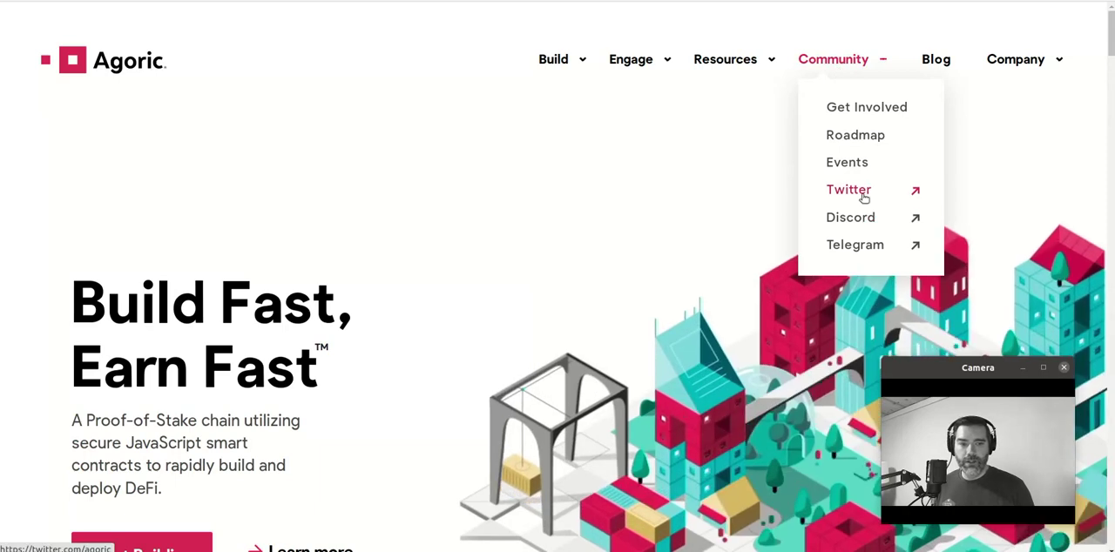
mouse_move(855, 250)
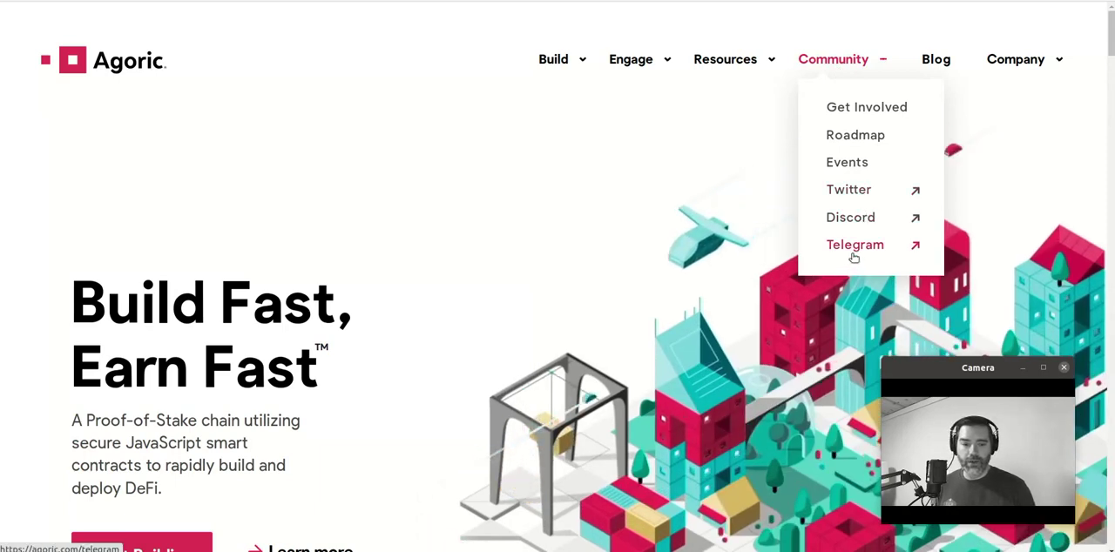
mouse_move(553, 206)
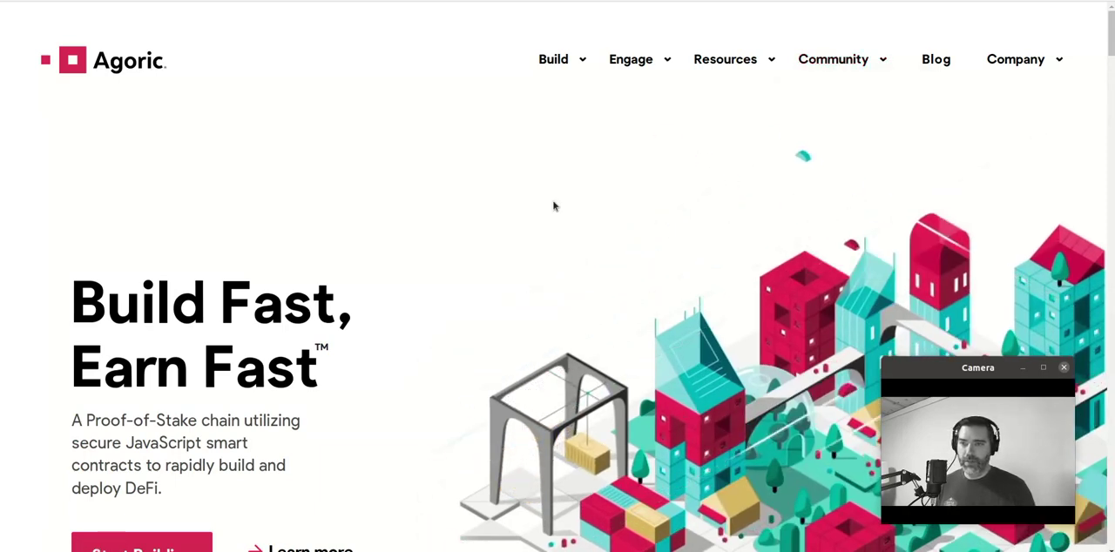